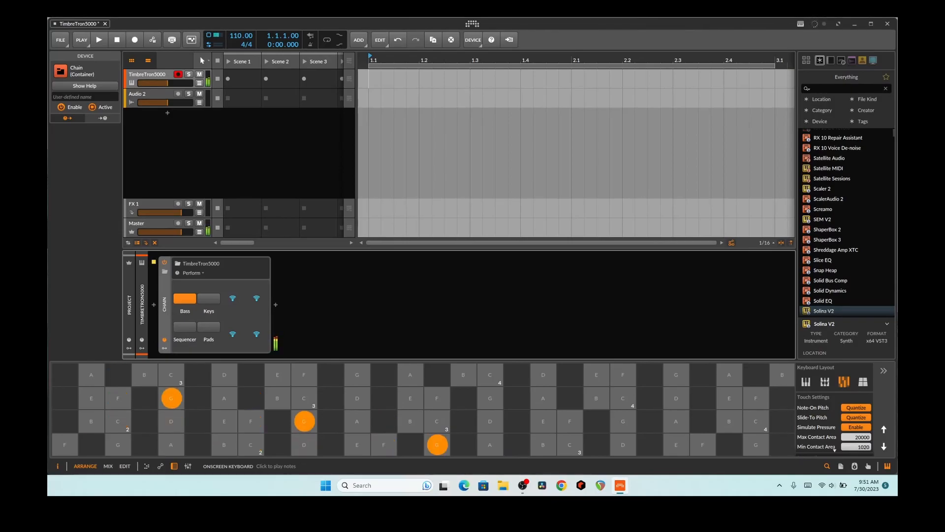
Audition Bass, Sequencer and Pads timbres while notes play, ending with Keys switched on.
left_click(185, 299)
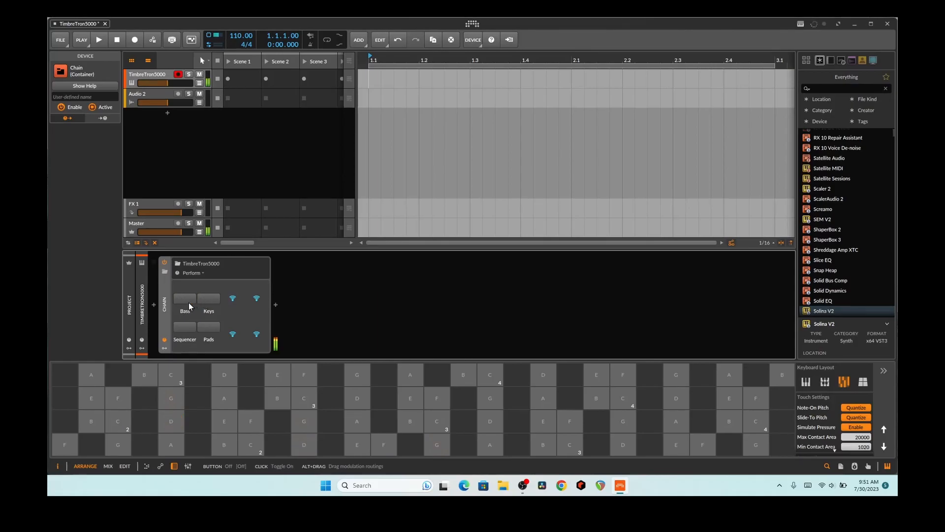
left_click(208, 297)
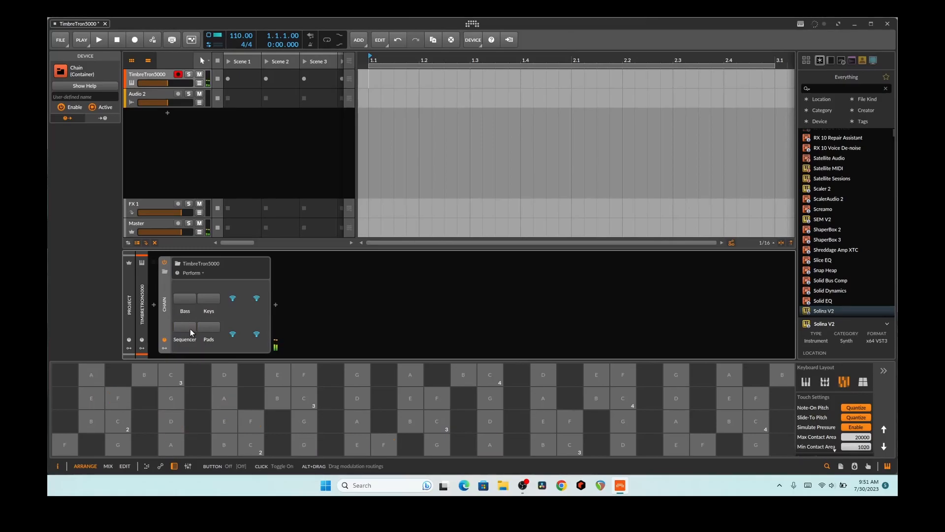
left_click(208, 327)
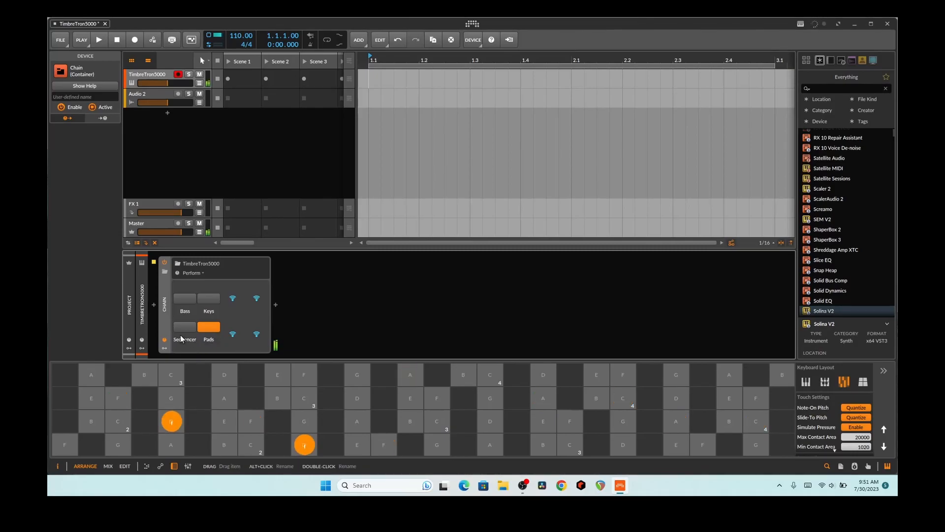
left_click(184, 326)
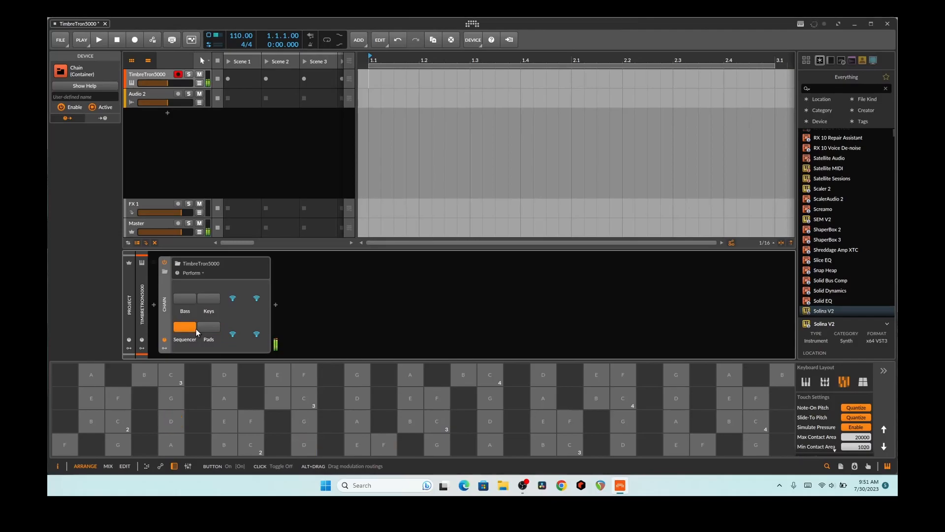
left_click(184, 326)
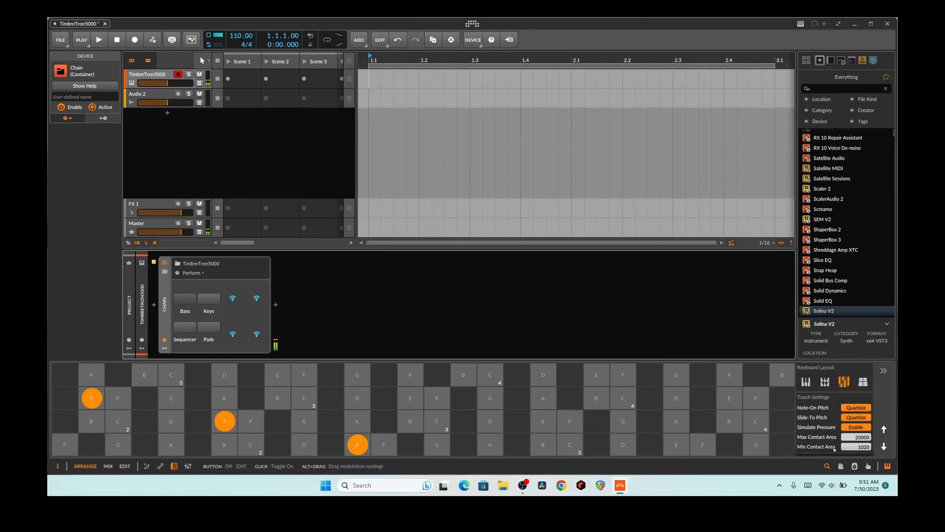
left_click(184, 298)
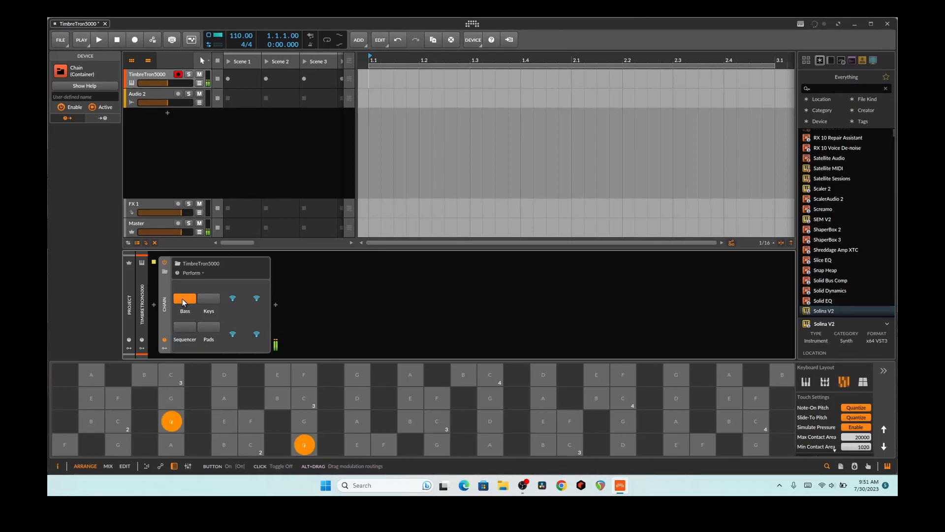
left_click(209, 298)
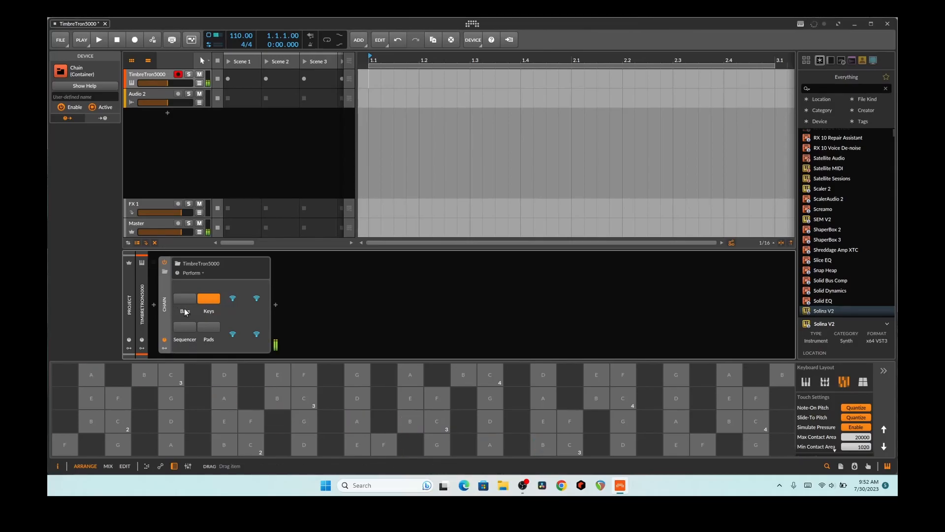
Switch the TimbreTron5000 chain back to the Bass timbre.
left_click(184, 298)
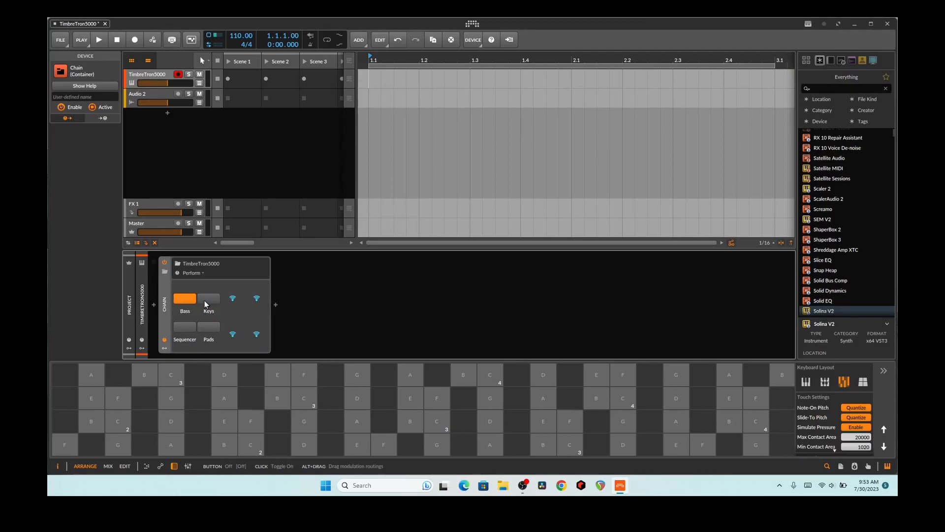
Try Keys, then toggle the Bass timbre on, off and on again while playing notes.
left_click(209, 299)
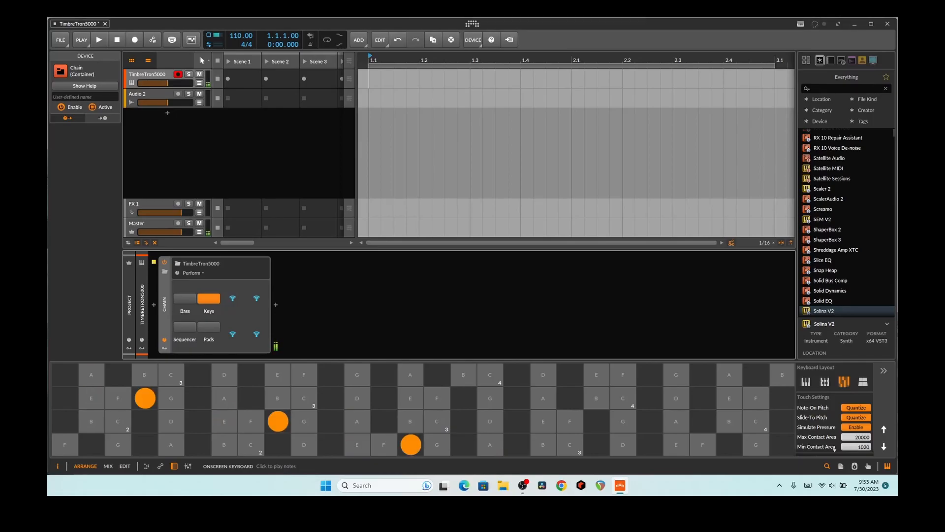
left_click(184, 297)
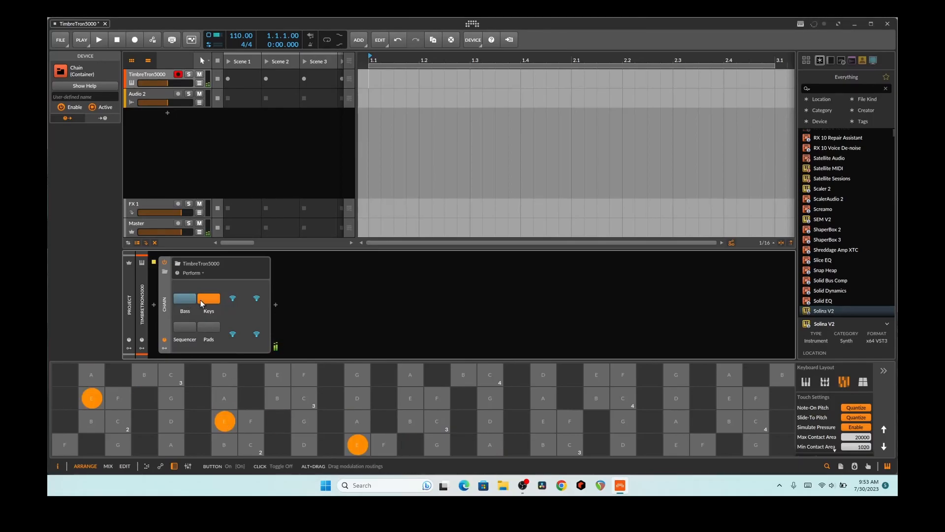
left_click(184, 298)
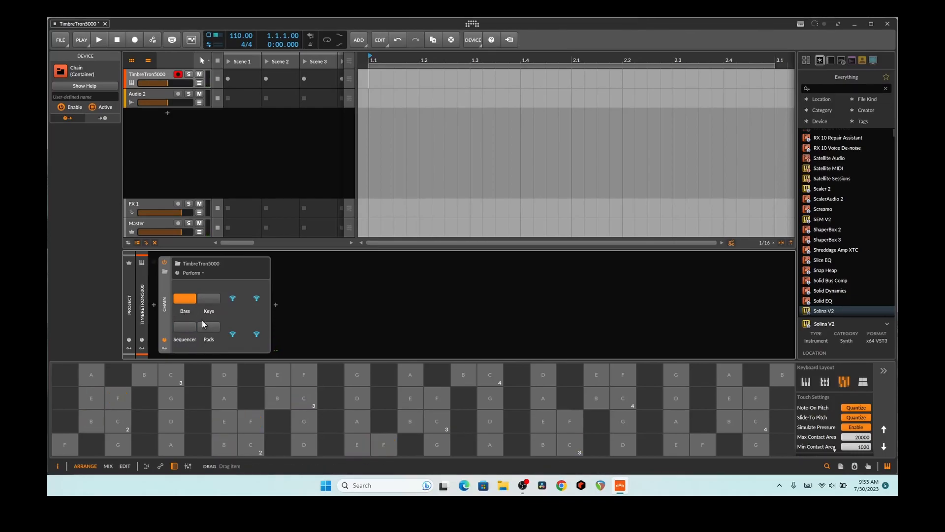
left_click(184, 298)
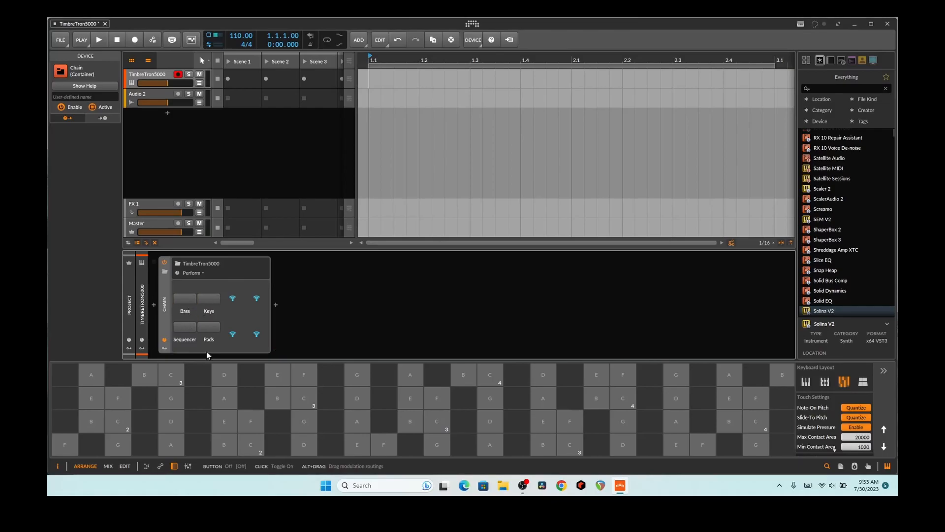
left_click(184, 299)
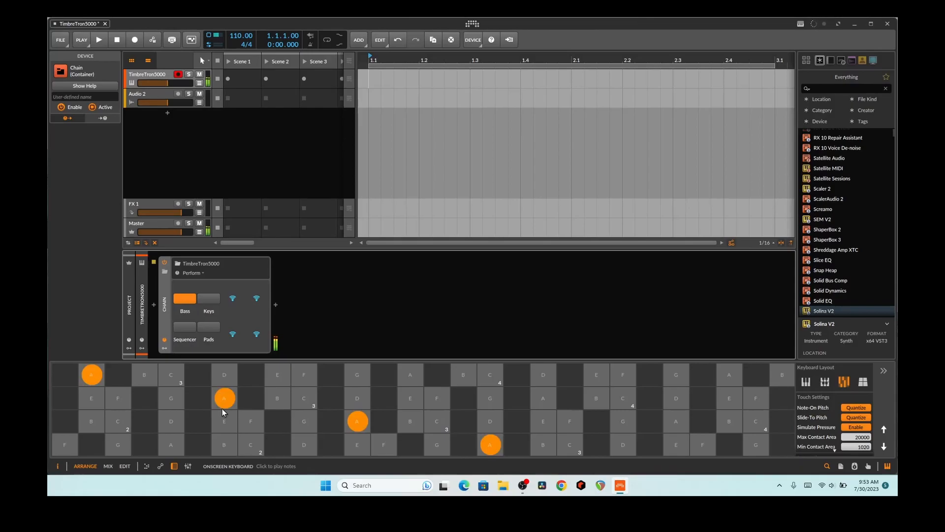
Switch to the Sequencer timbre and play it from the onscreen keyboard.
left_click(184, 298)
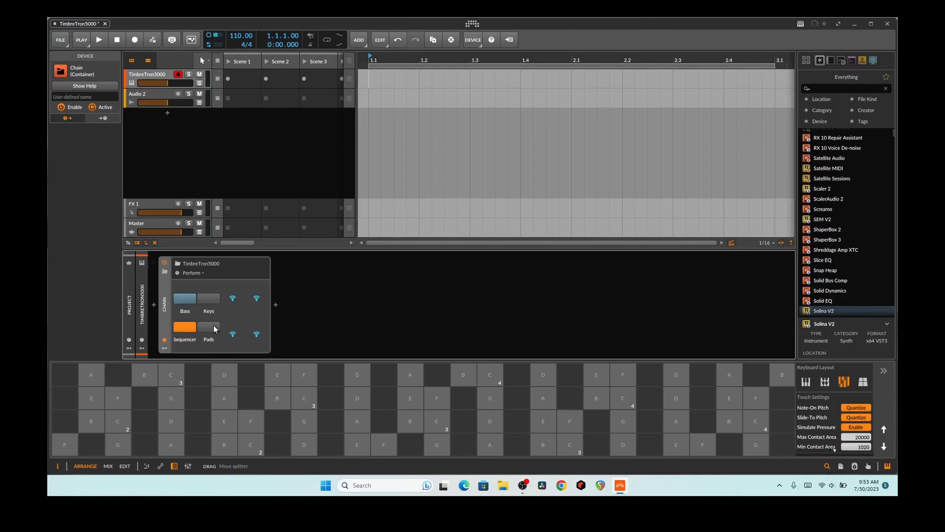
left_click(208, 326)
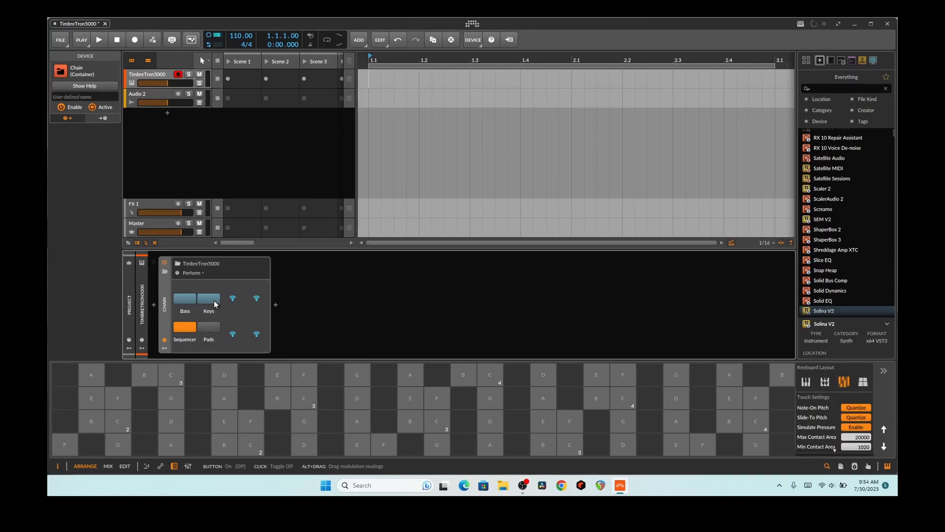
left_click(224, 398)
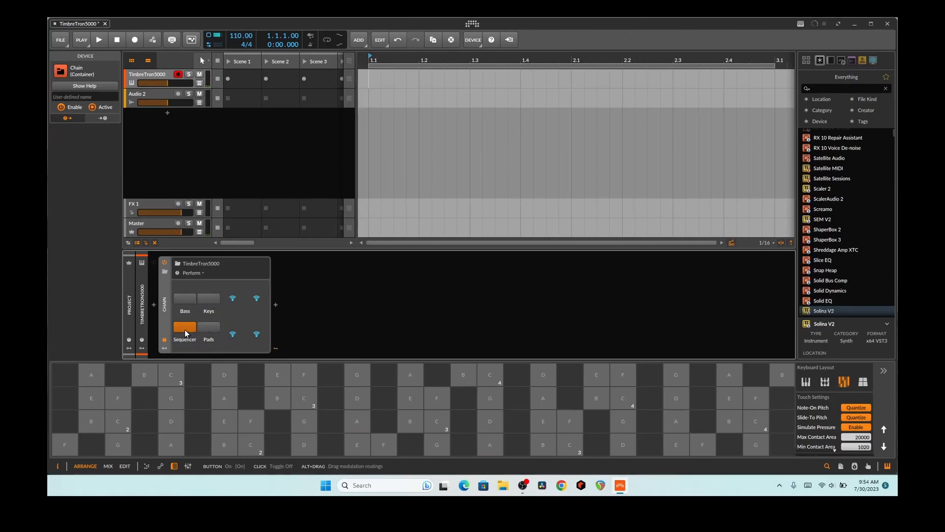
left_click(186, 326)
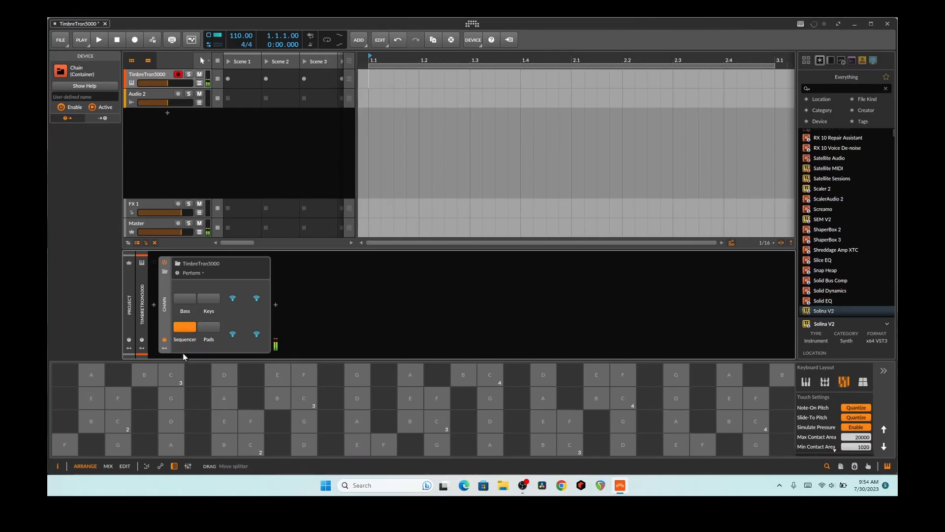
Expand the container's chain panel to expose Wet Gain and Mix.
left_click(225, 420)
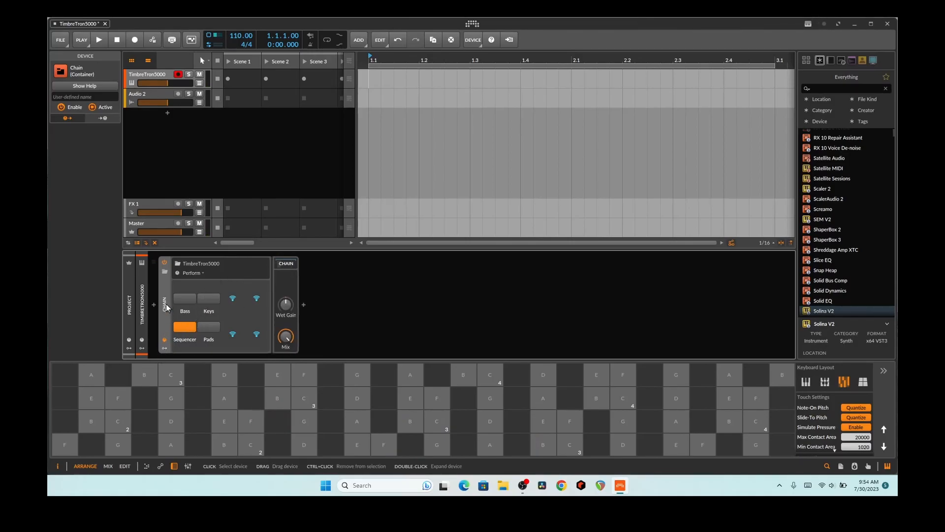
Inside the Poly Grid patch, trigger the lower-left Button and multiply the Counter by a constant of 10.00.
left_click(285, 264)
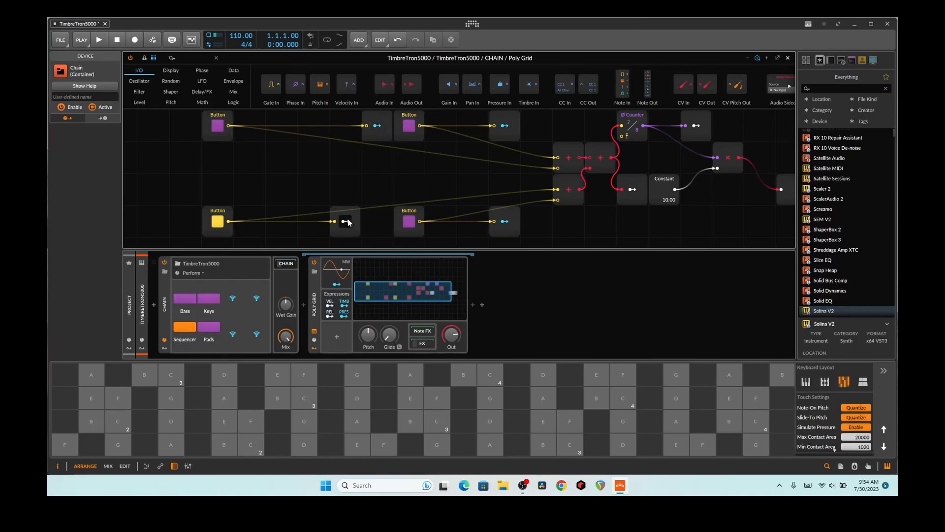
mouse_move(346, 223)
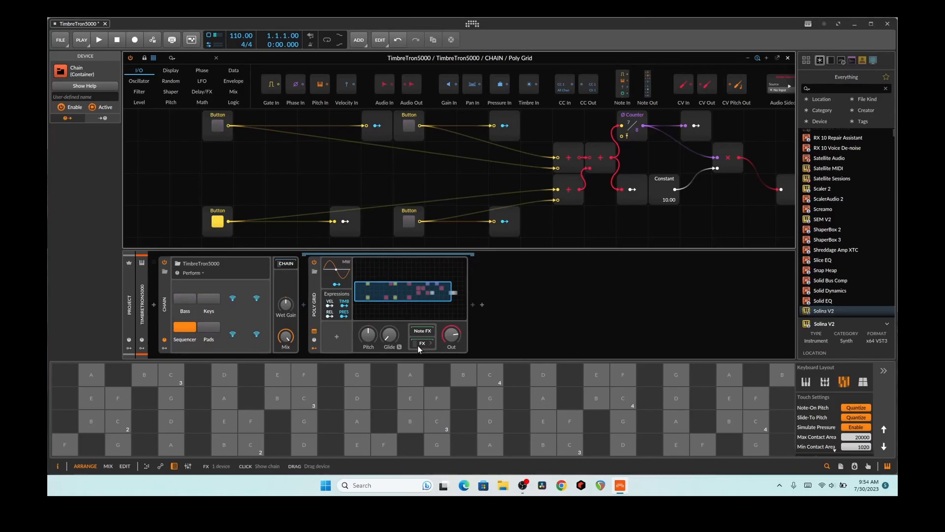
mouse_move(264, 173)
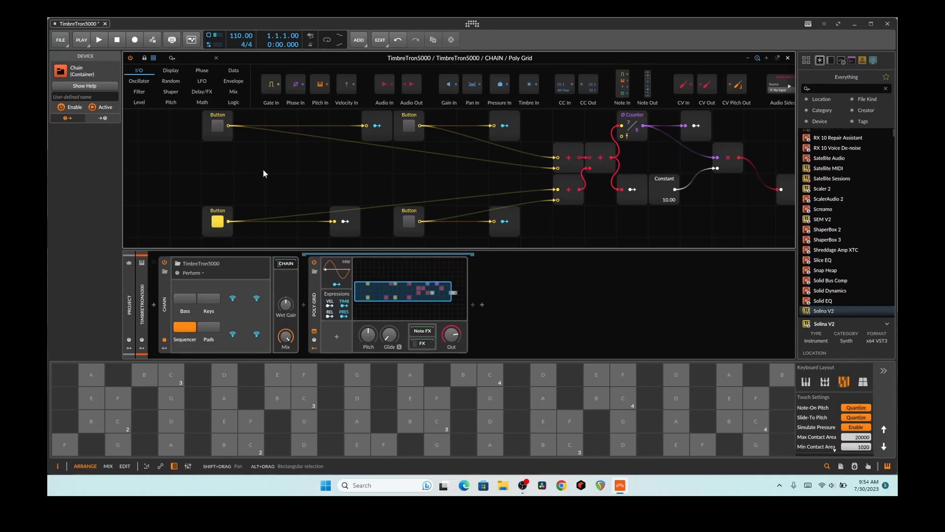
left_click(217, 222)
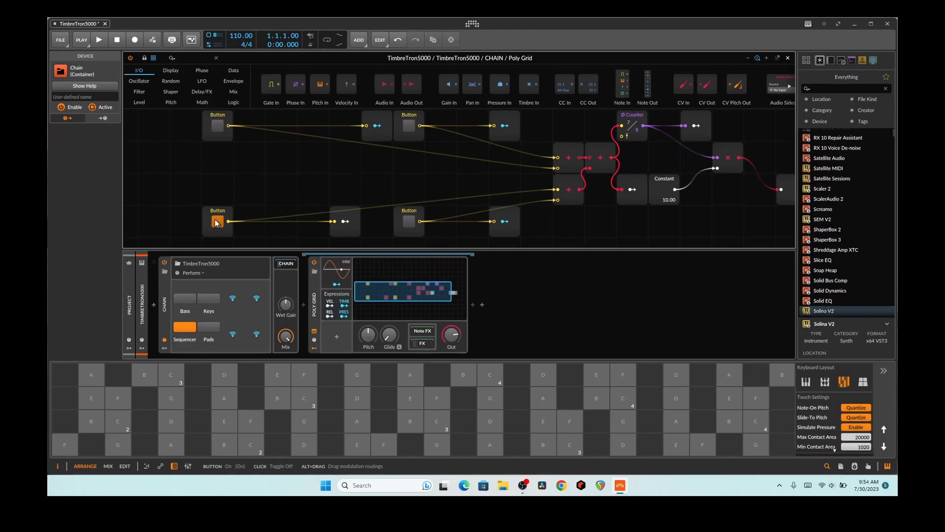
left_click(217, 222)
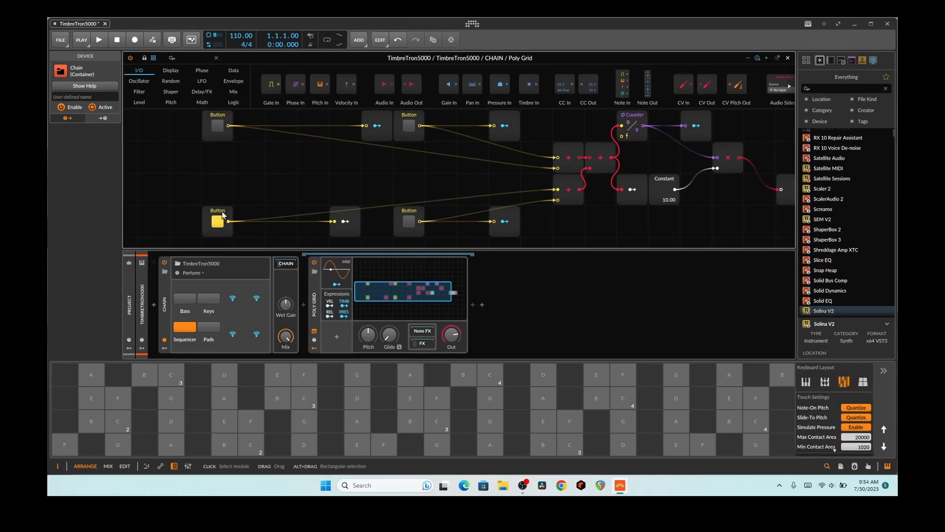
left_click(217, 221)
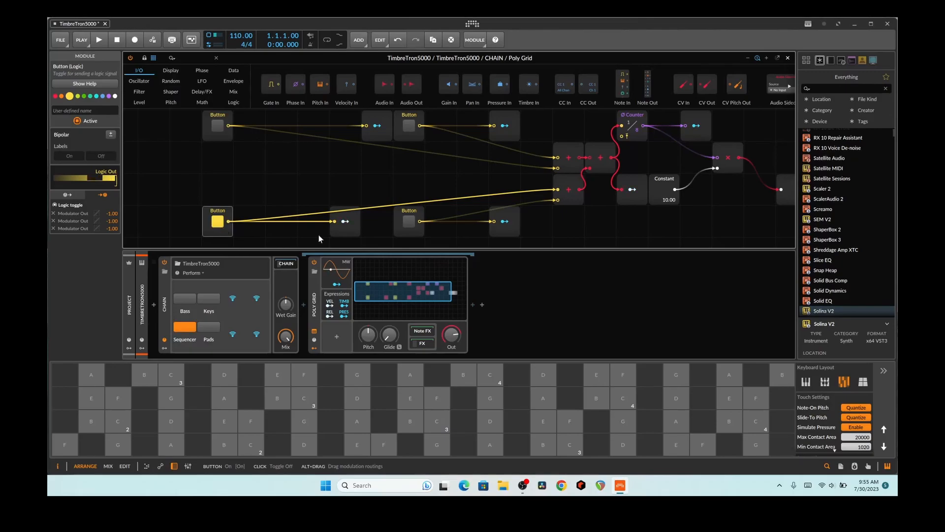
left_click(408, 222)
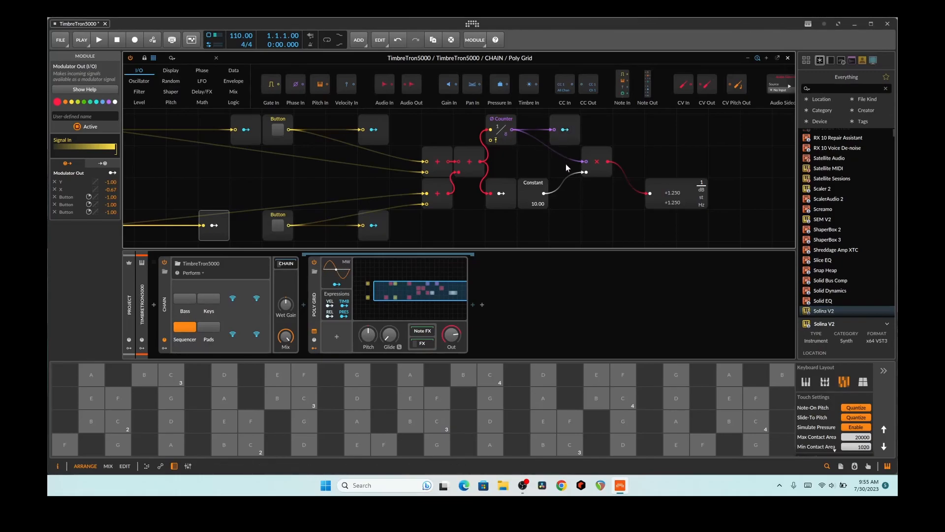
Inspect the Modulator Out module's signal, now reading 24.88.
left_click(500, 194)
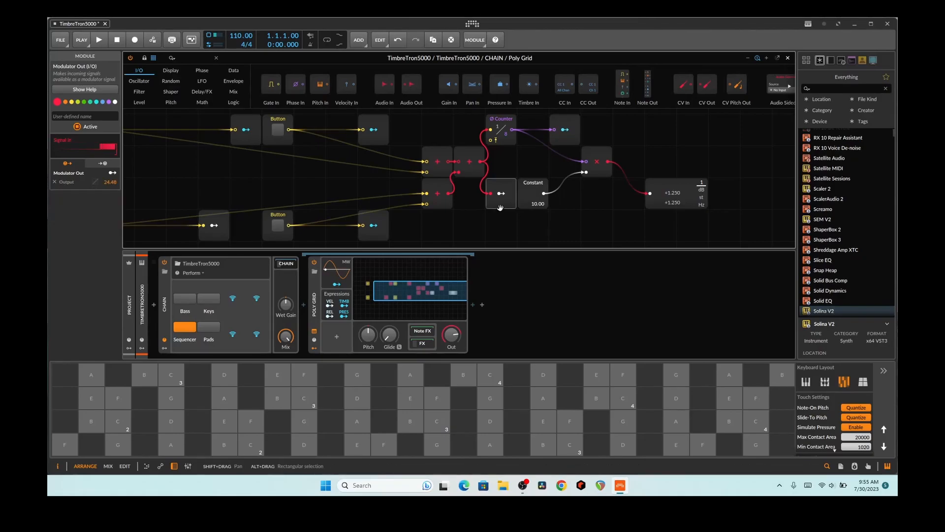
mouse_move(501, 199)
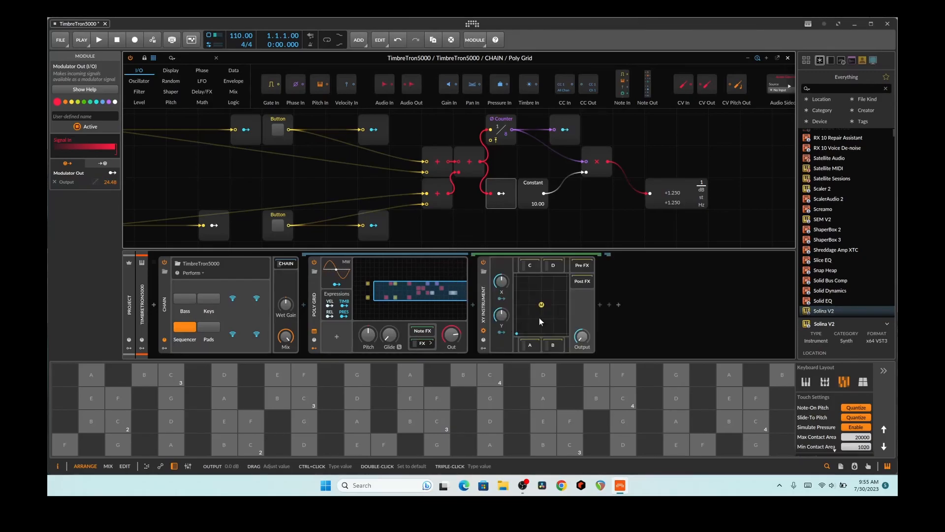
mouse_move(512, 327)
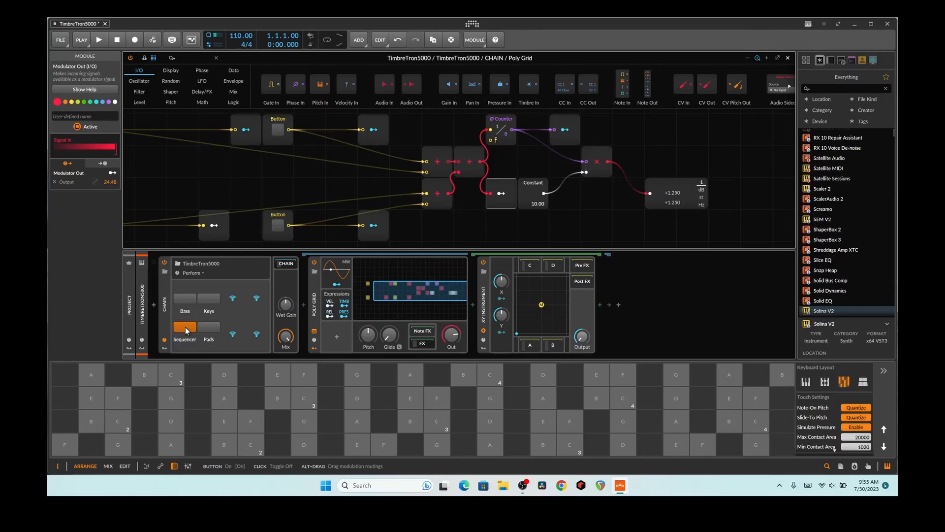
Toggle the Sequencer, Pads and Keys macros to step the counter up to +3.750.
left_click(184, 326)
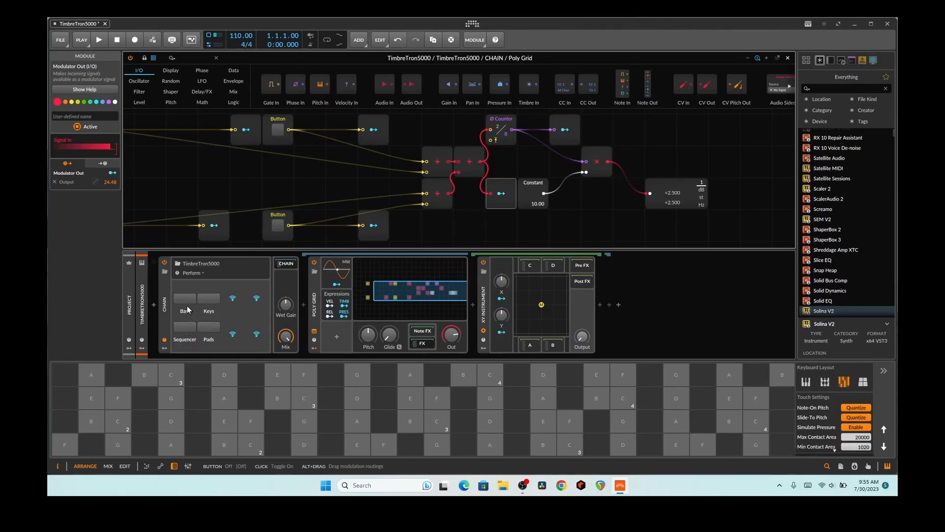
left_click(208, 326)
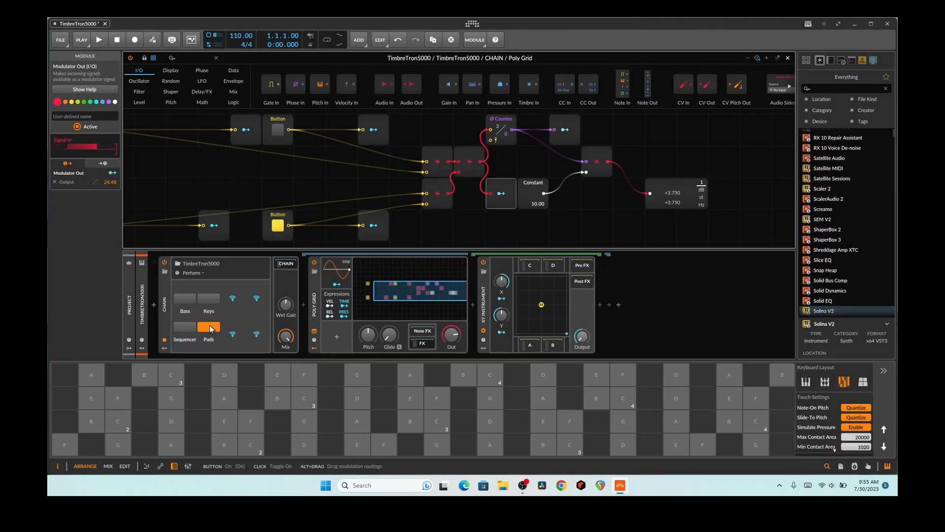
left_click(208, 300)
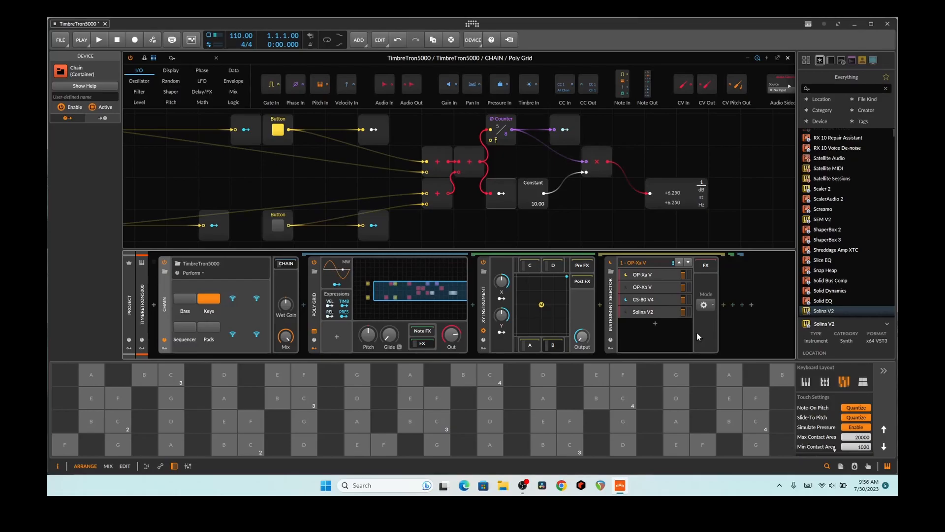
mouse_move(189, 319)
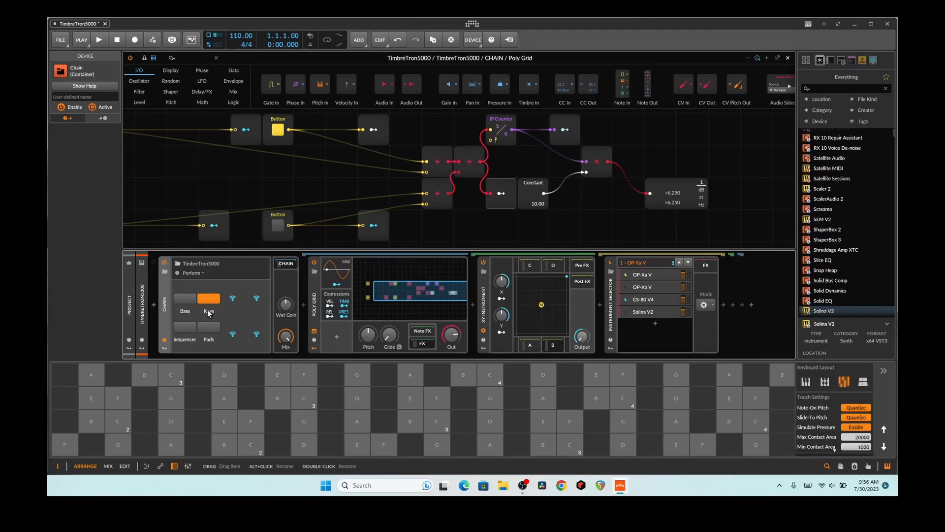
Toggle the Keys and Pads macros to step the counter while chords play through the Instrument Selector.
left_click(208, 297)
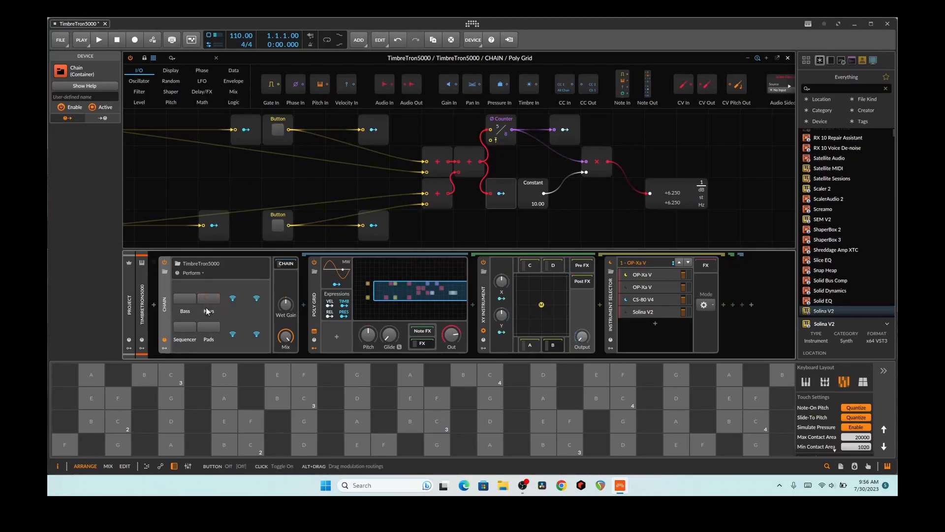
left_click(209, 326)
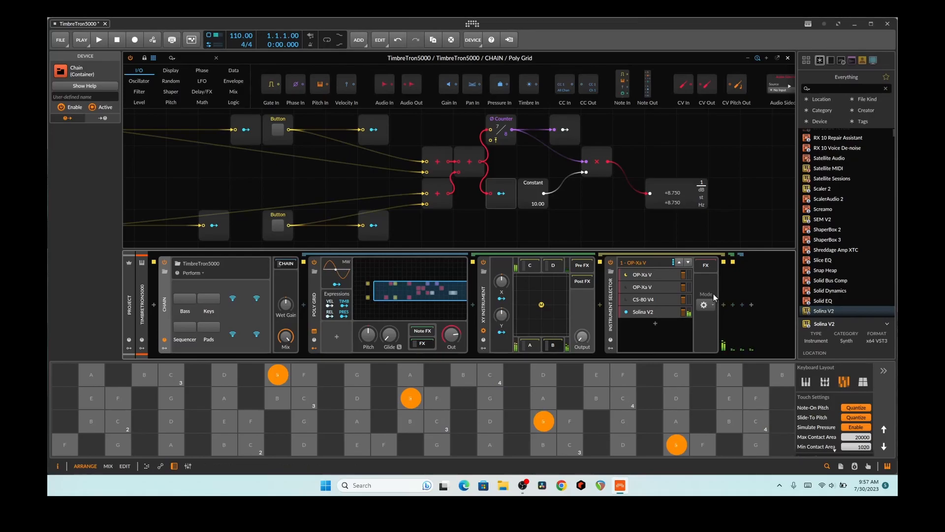
mouse_move(423, 327)
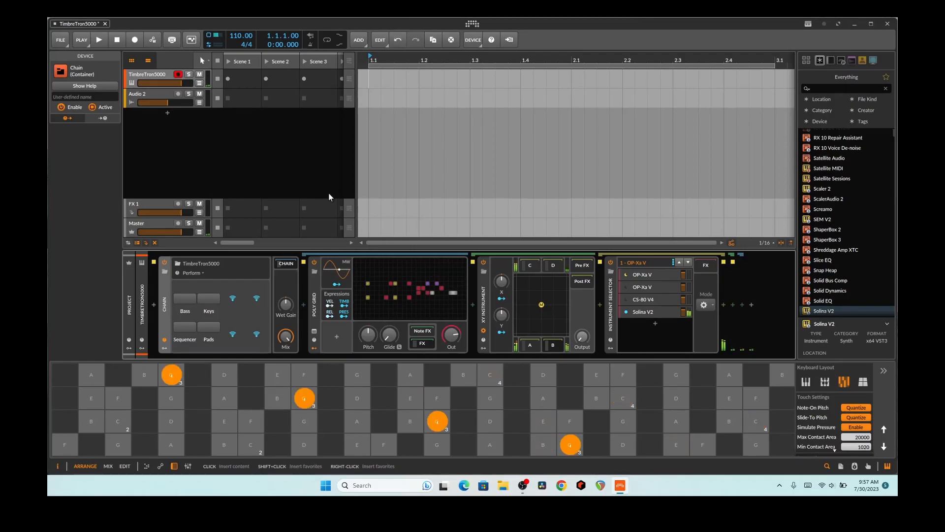
Toggle Pads on and off, play a chord, and lower the XY Instrument output to about −7.9 dB.
left_click(209, 327)
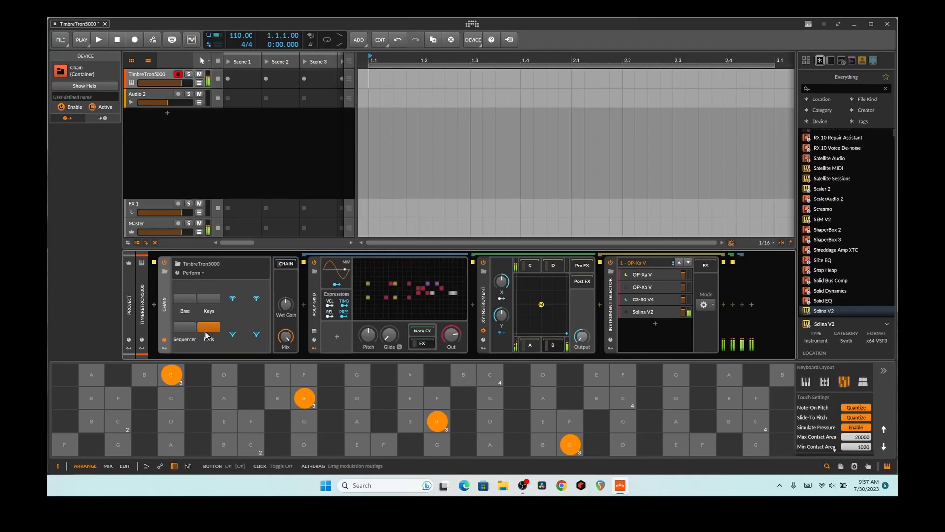
left_click(208, 326)
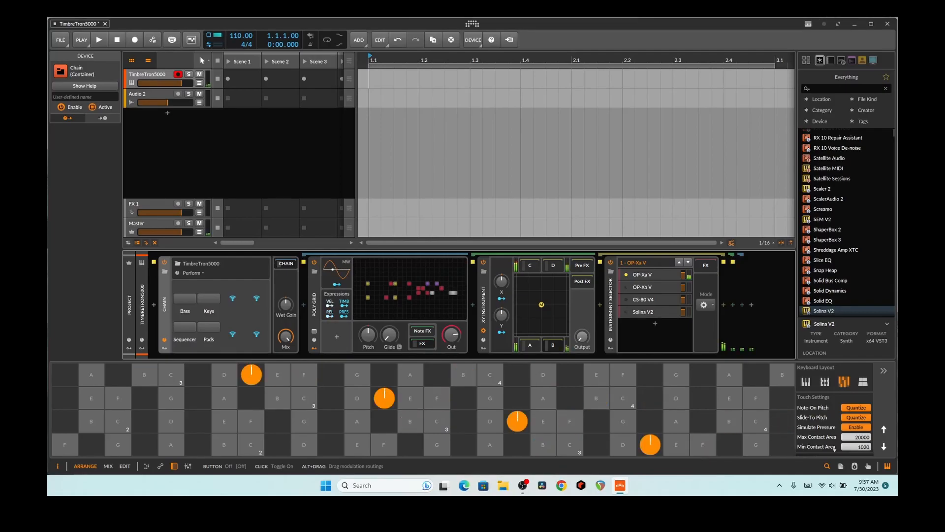
left_click_drag(581, 337, 581, 340)
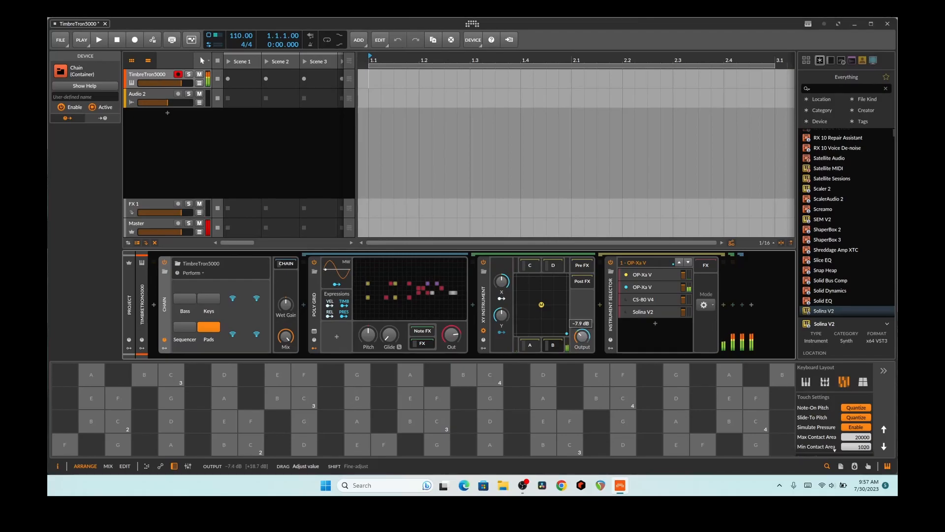
left_click_drag(581, 335, 581, 347)
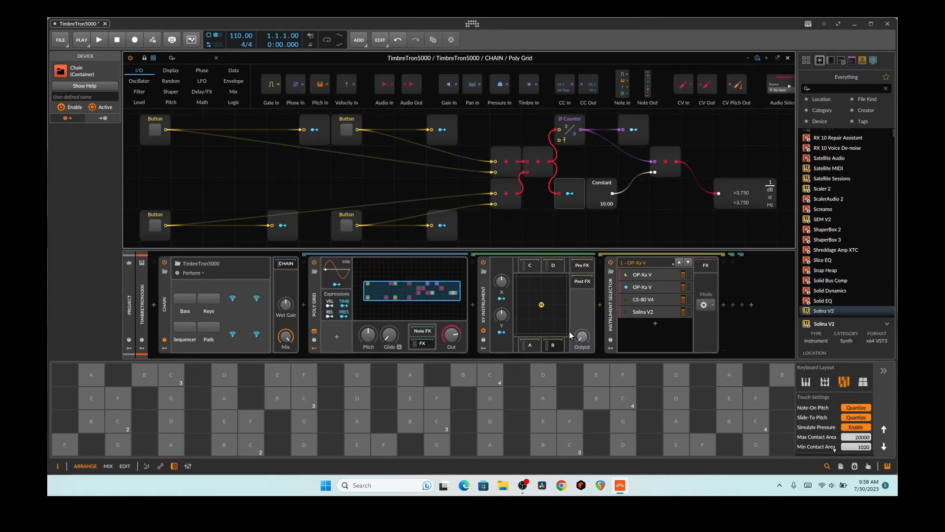
mouse_move(471, 139)
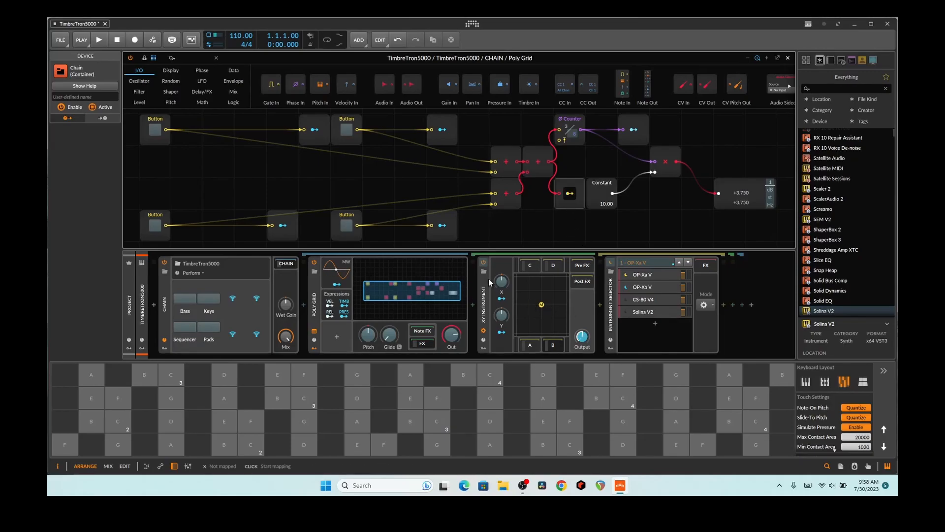
mouse_move(542, 216)
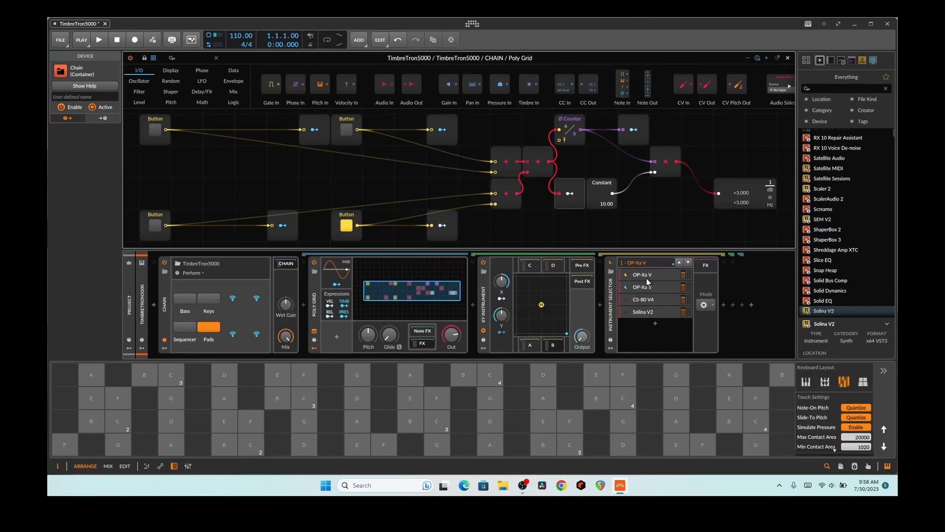
mouse_move(564, 281)
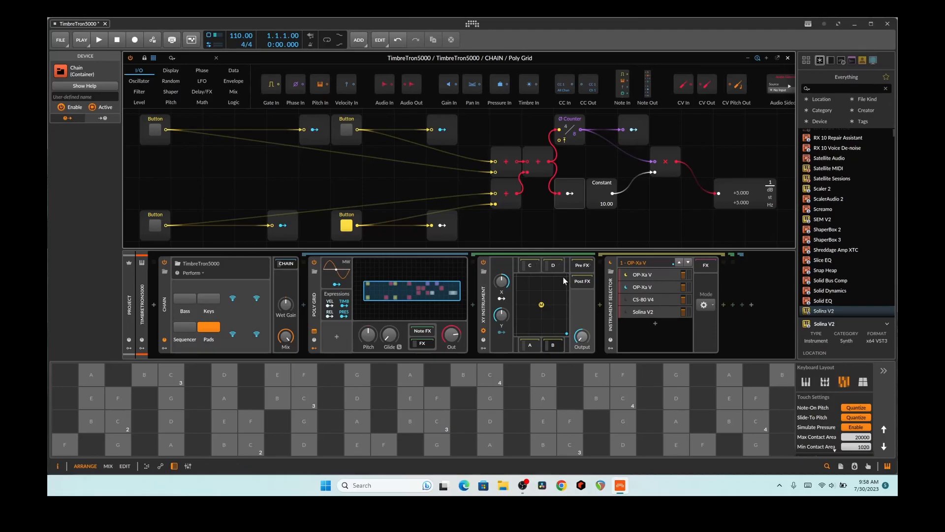
mouse_move(582, 201)
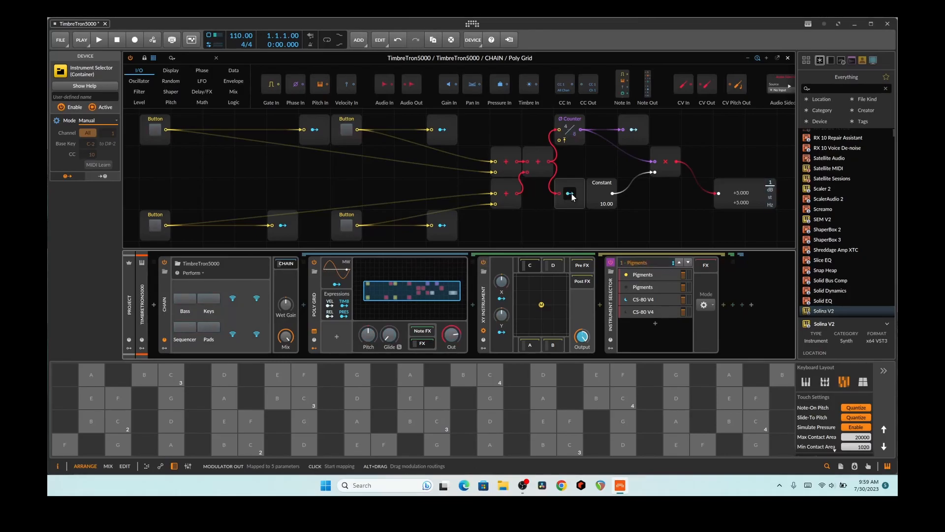
Select the new Modulator Out module fed by the counter and begin mapping its output.
left_click(571, 196)
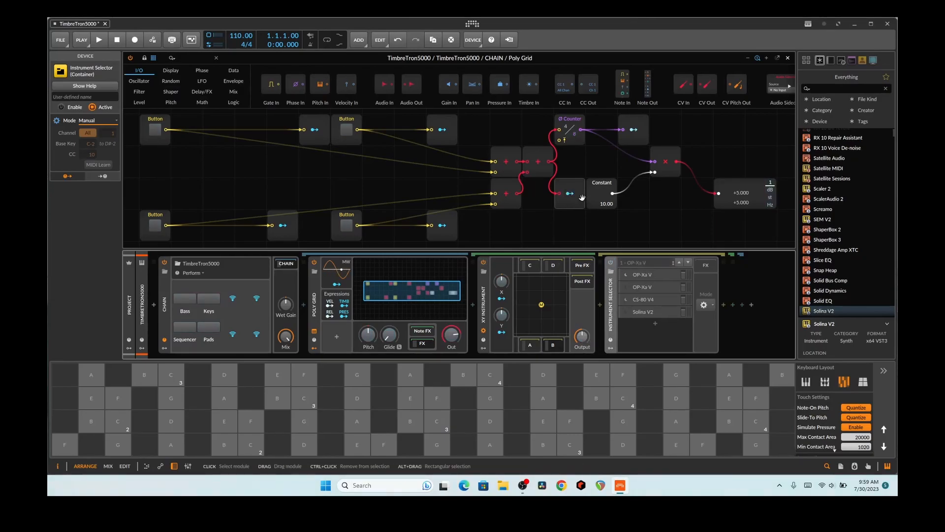
left_click(570, 193)
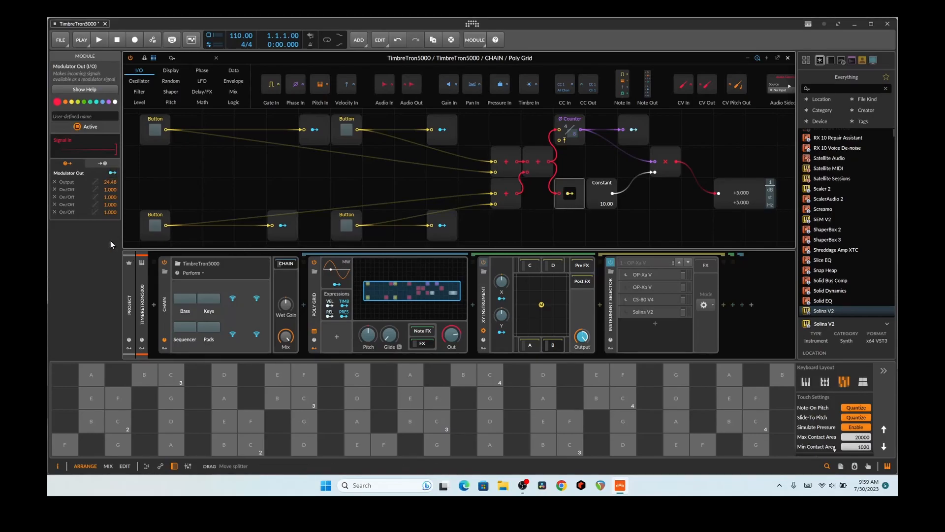
mouse_move(102, 220)
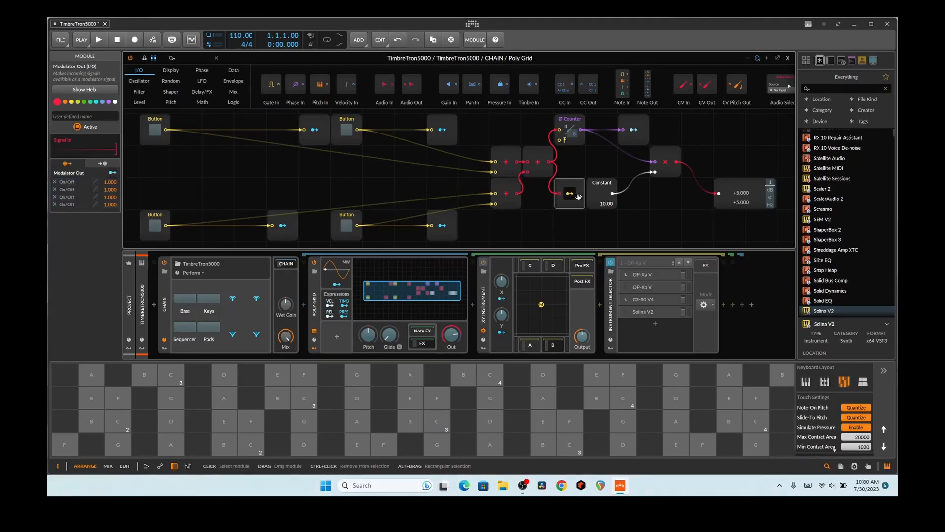
left_click(568, 193)
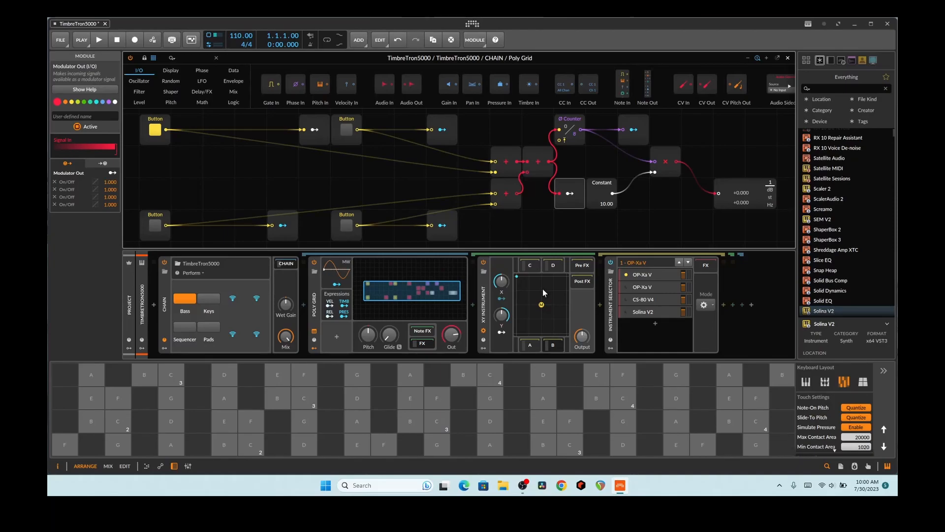
mouse_move(508, 310)
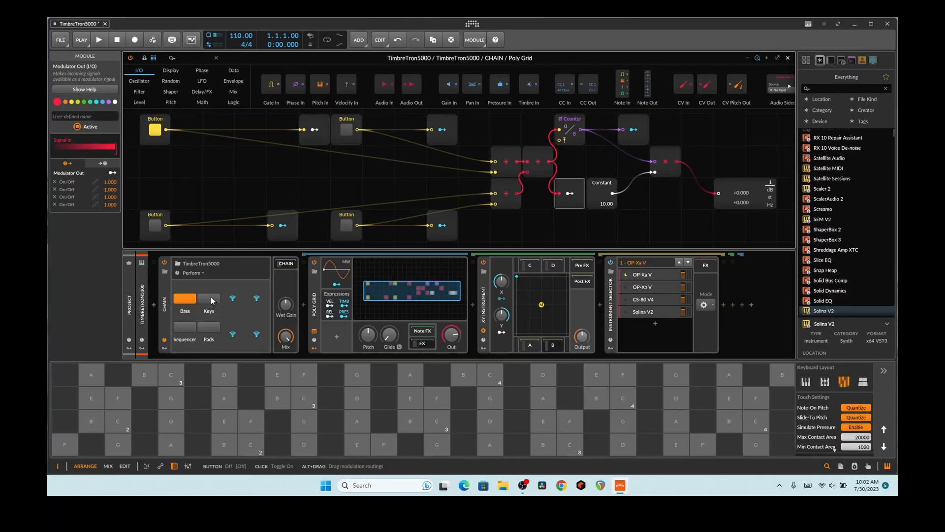
Toggle the Bass Perform button to step the counter to 2, then switch the active timbre to Keys.
left_click(185, 298)
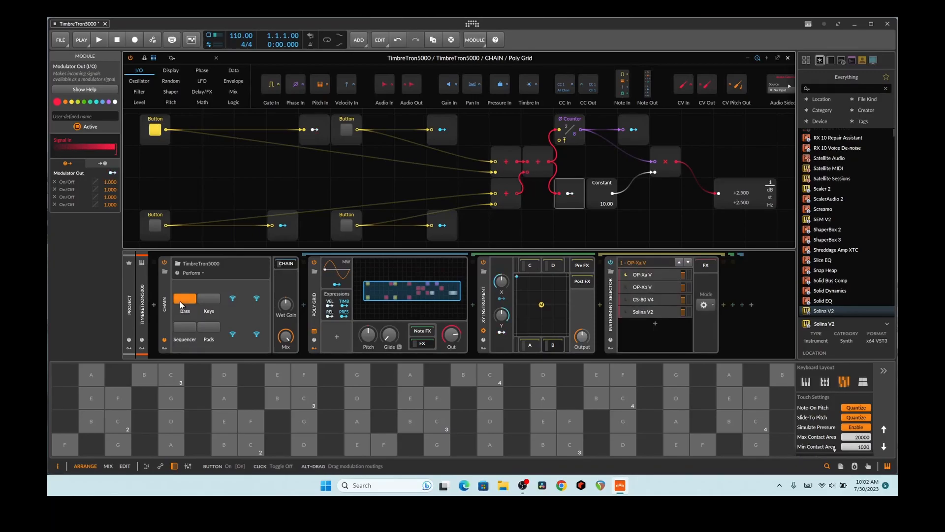
left_click(184, 297)
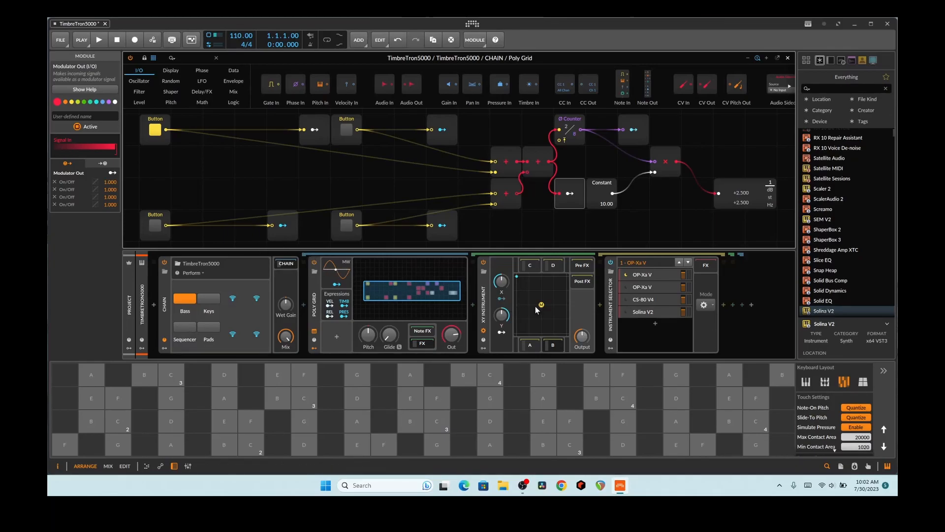
mouse_move(571, 317)
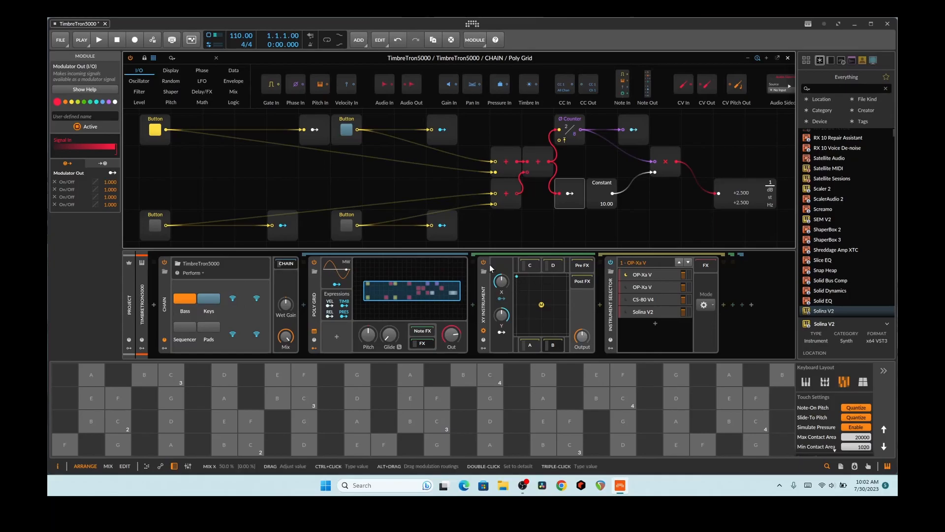
left_click(208, 299)
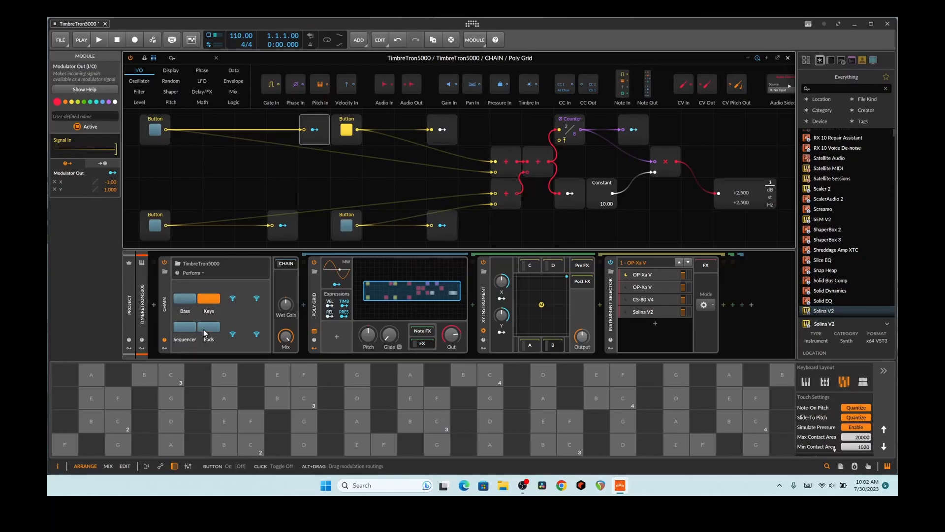
Cycle Bass, Sequencer and Bass again to advance the counter, then select the Modulator Out module.
left_click(185, 301)
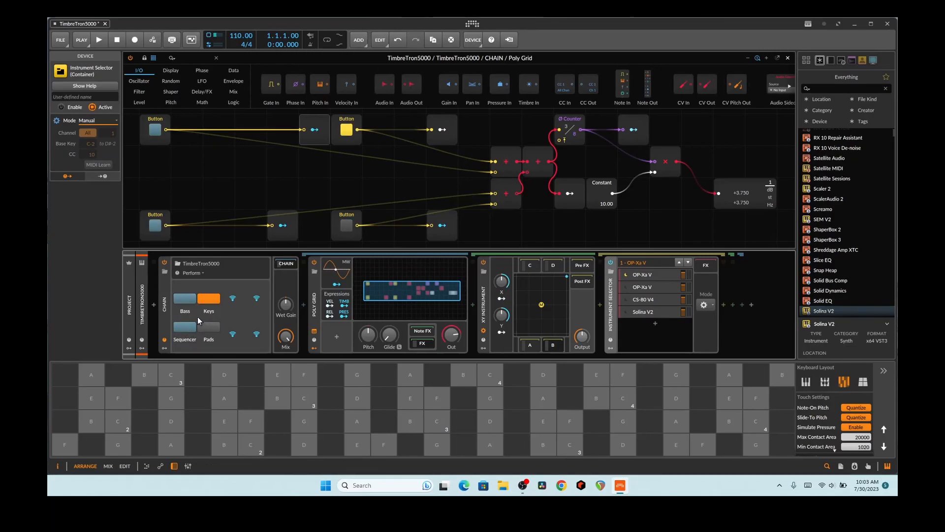
left_click(184, 326)
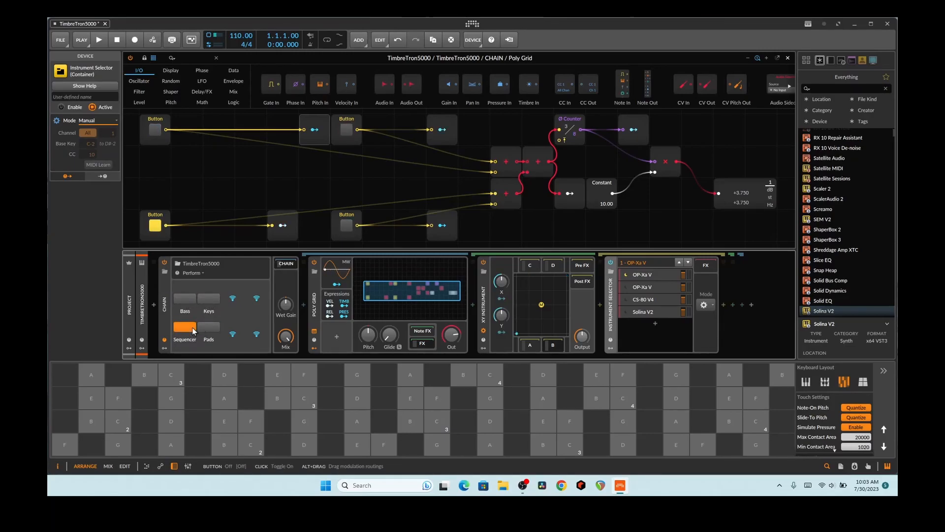
left_click(184, 298)
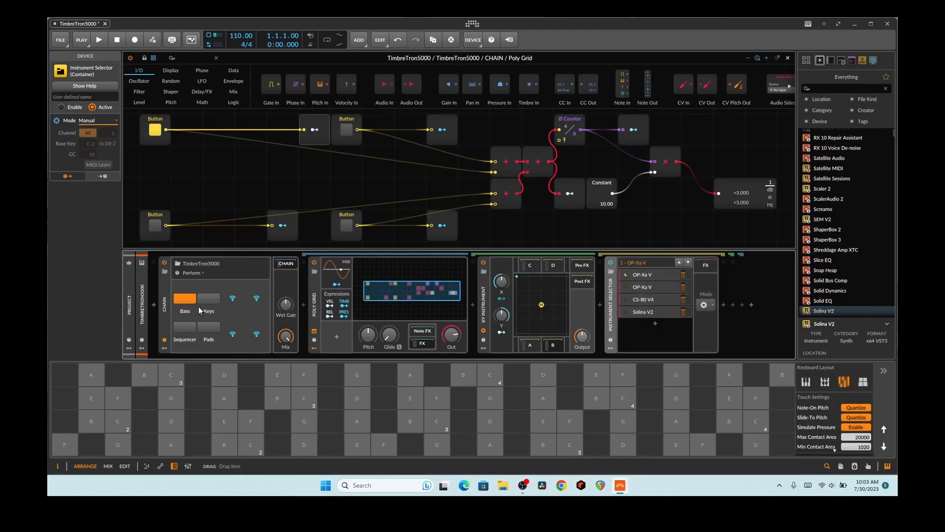
left_click(314, 130)
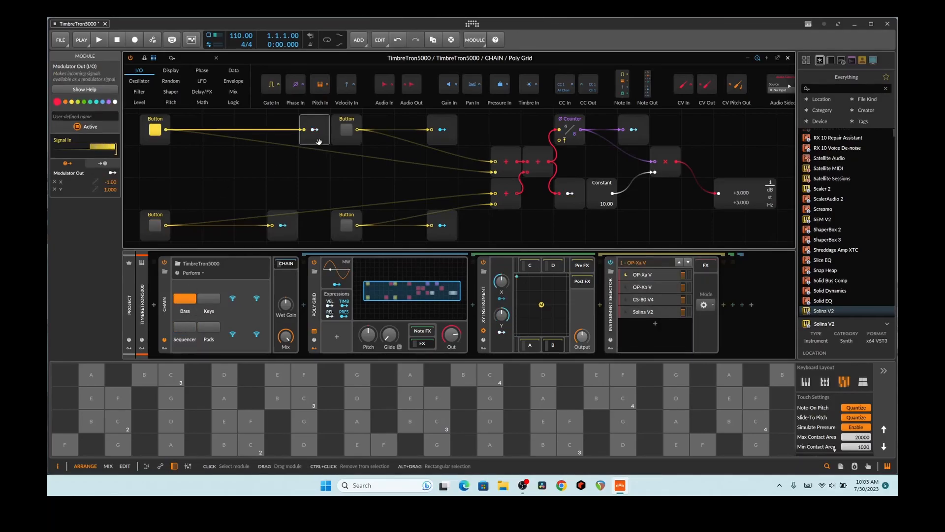
Map Modulator Out to five parameters via its mapping button and leave Bass active with the counter at 0.
left_click(209, 298)
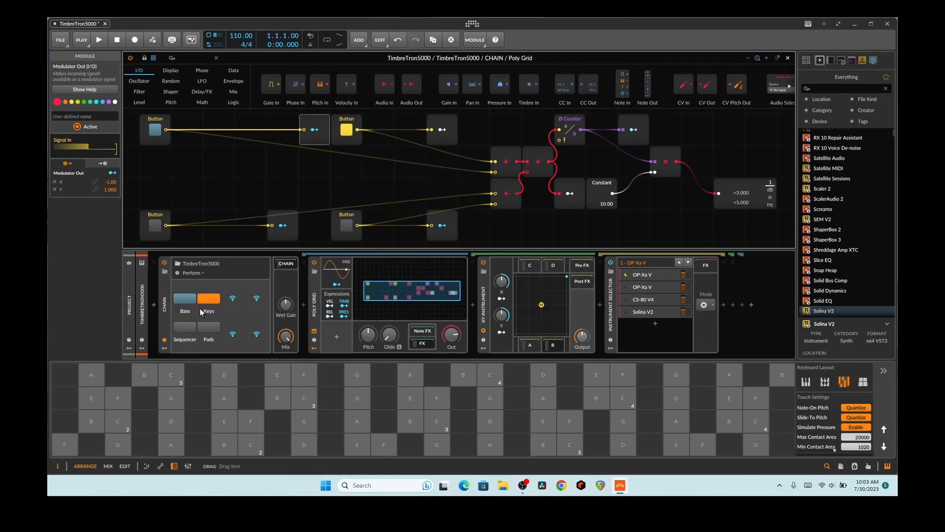
left_click(208, 326)
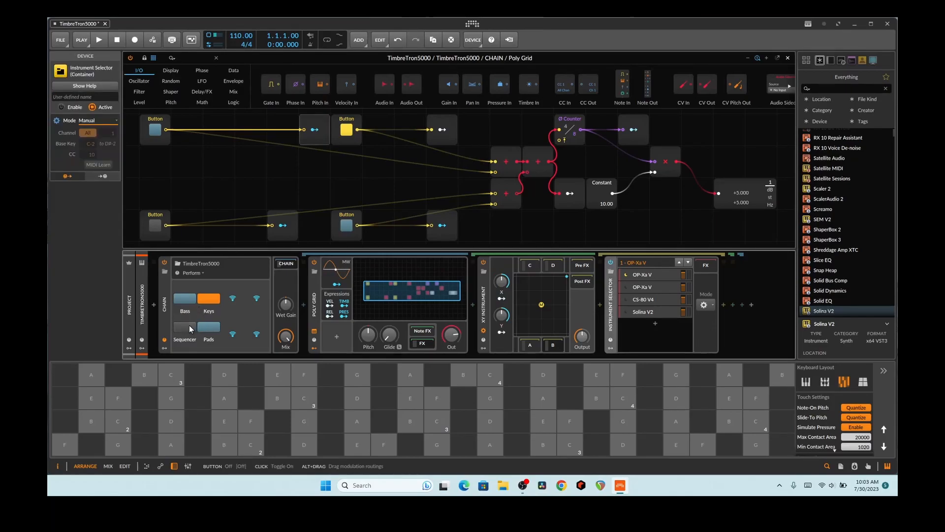
left_click(184, 326)
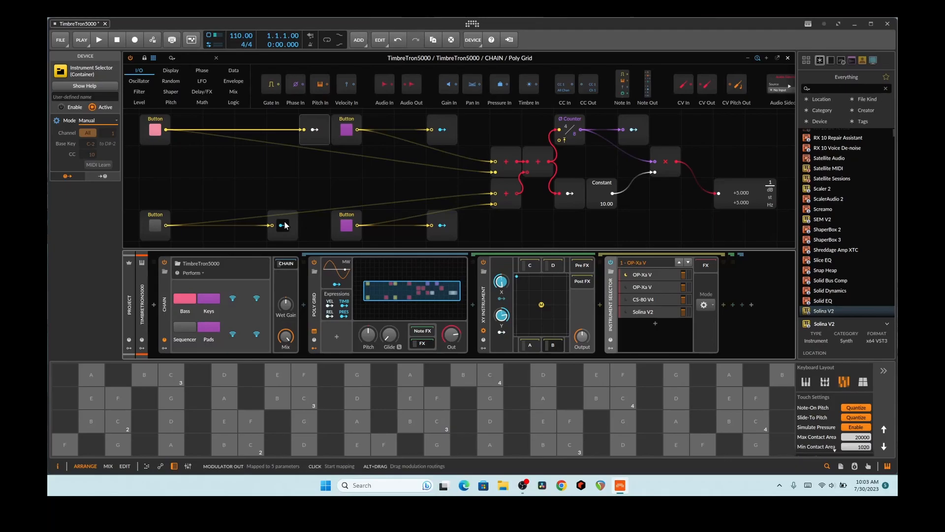
left_click(284, 224)
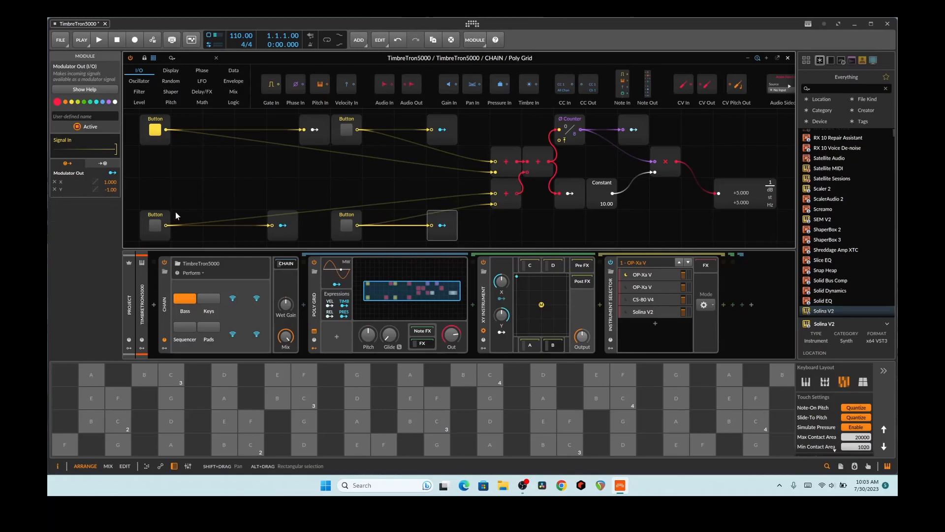
Turn on Pads, Keys and Sequencer while playing a chord, landing on CS-80 V4 at +6.250.
left_click(208, 301)
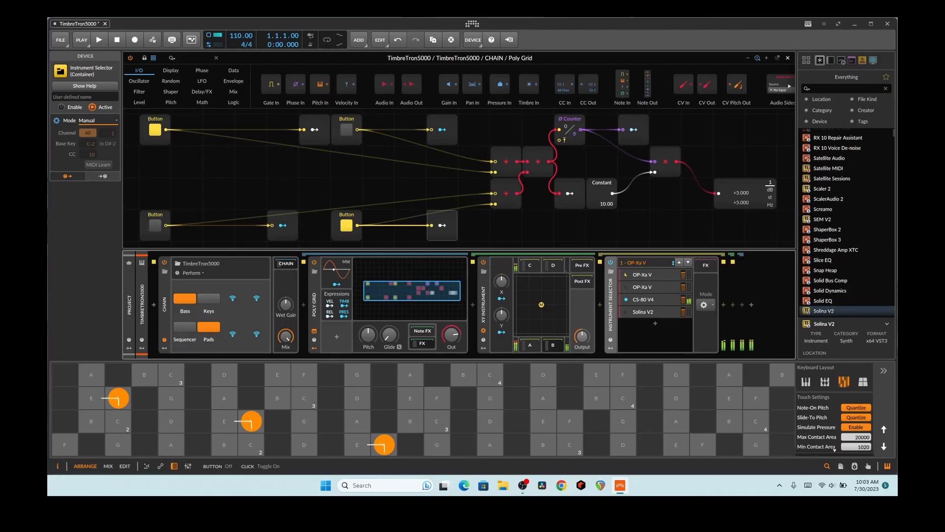
left_click(208, 326)
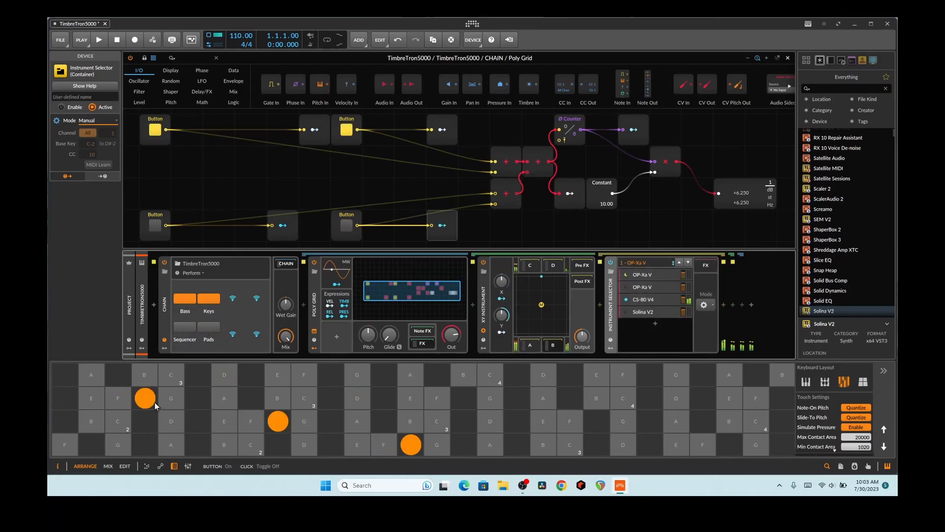
left_click_drag(145, 398, 170, 398)
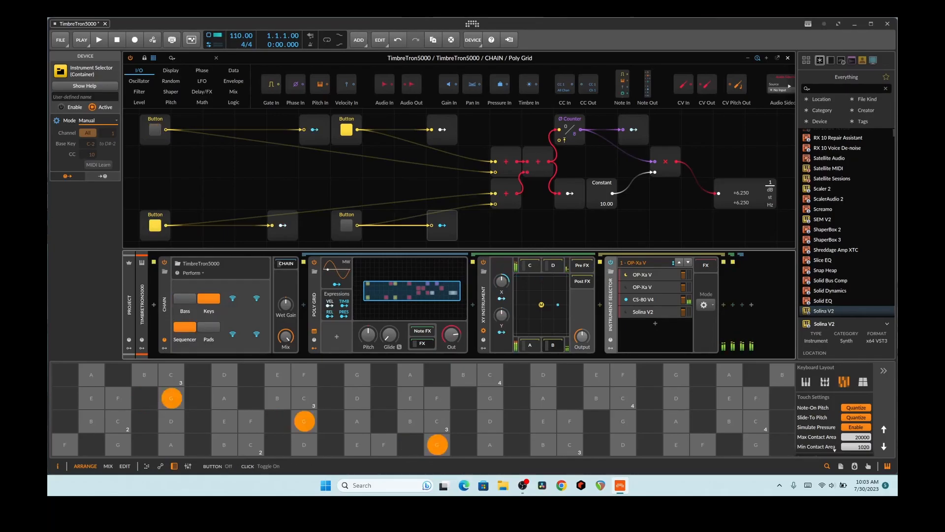
left_click(207, 313)
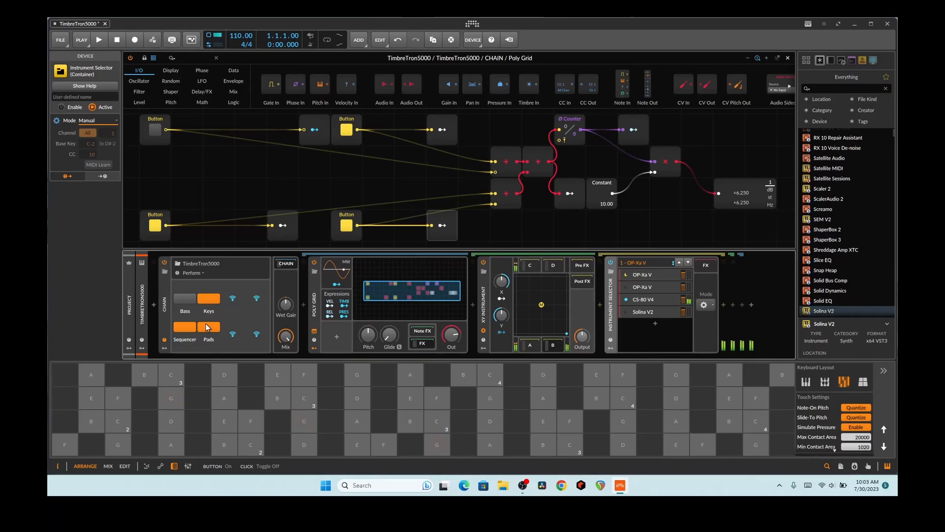